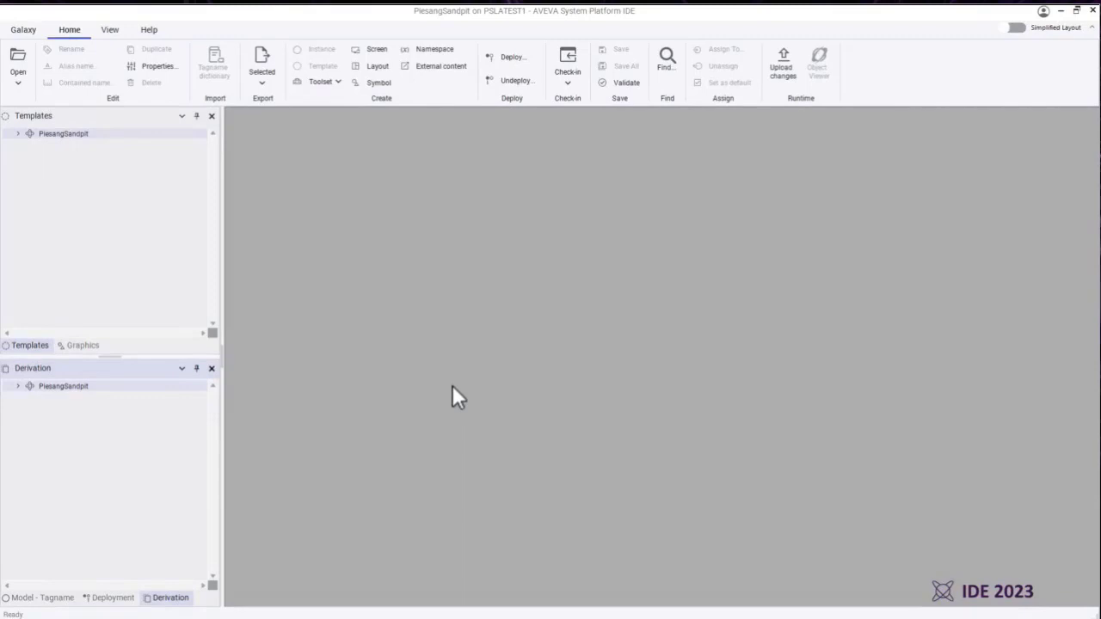
pyautogui.moveTo(412, 290)
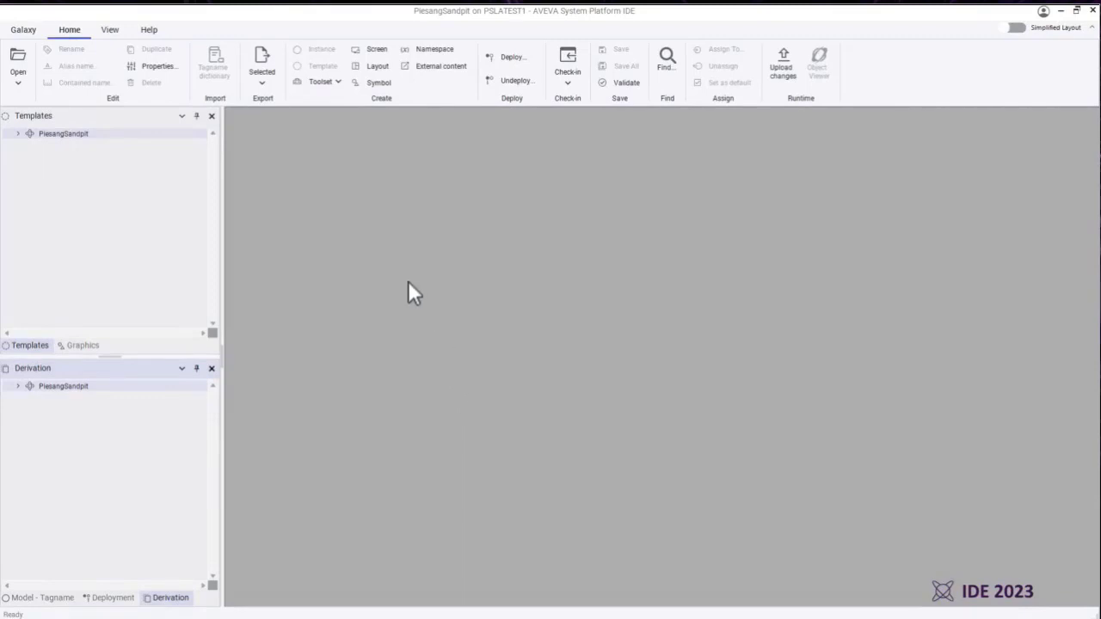
pyautogui.moveTo(820, 135)
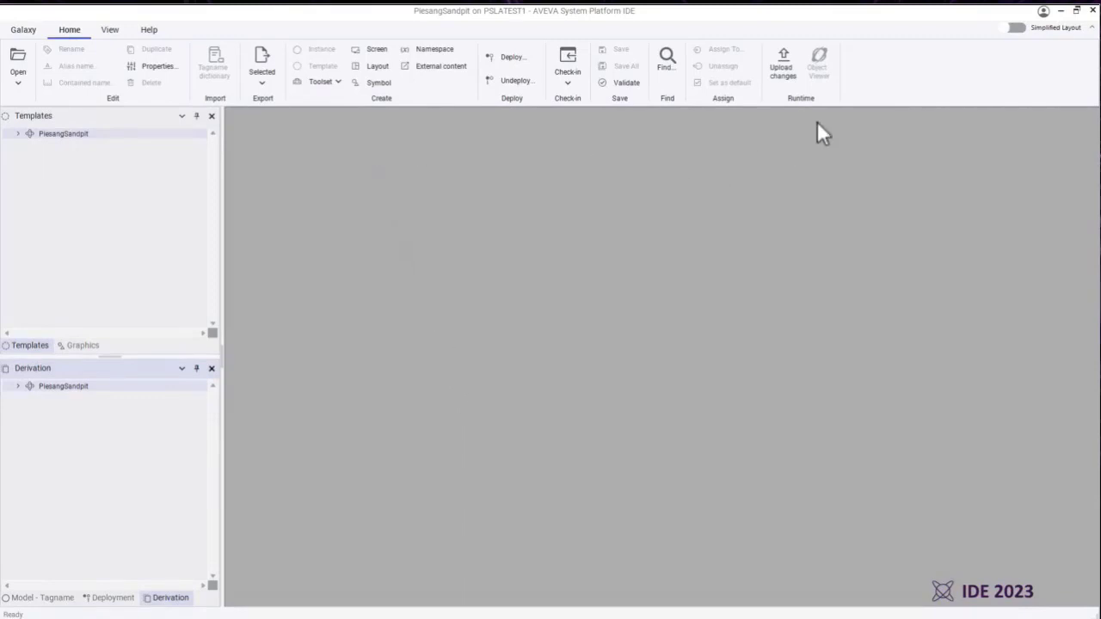
# Switch the ribbon to the compact Simplified Layout using the top-right toggle
pyautogui.click(1018, 33)
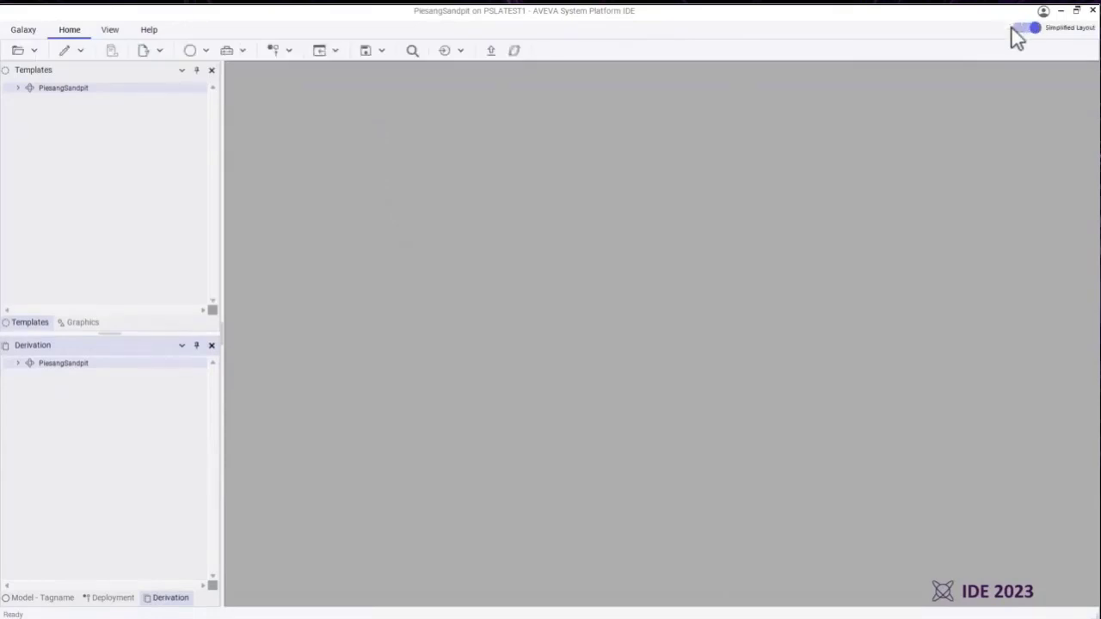
pyautogui.click(1028, 37)
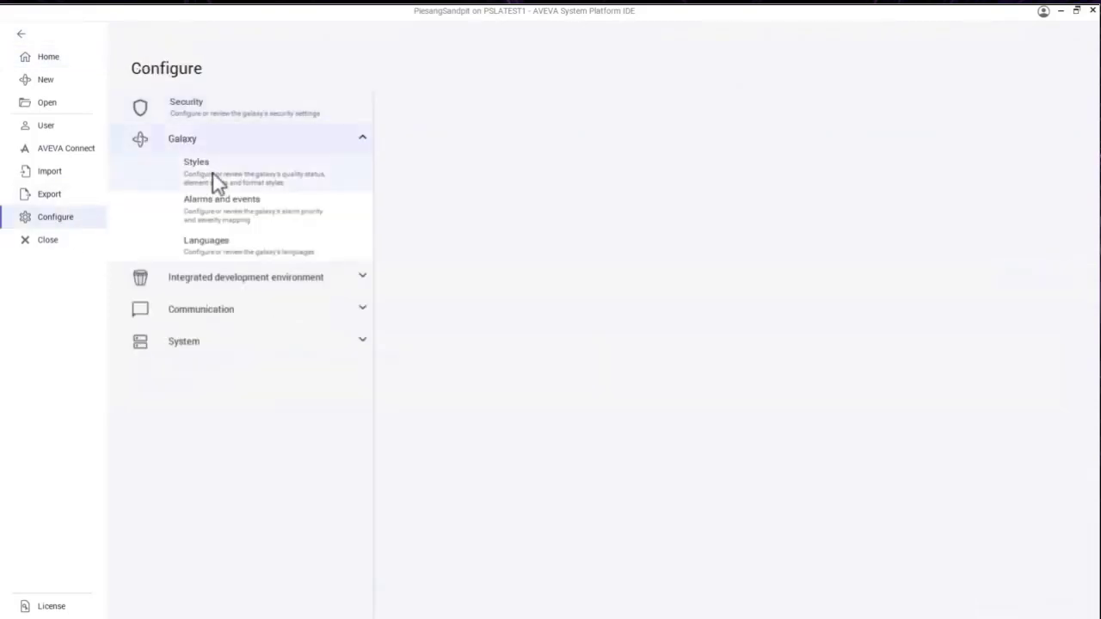
# Select Styles under Galaxy in Configure to view Standard_Style (Default) indicators
pyautogui.click(196, 162)
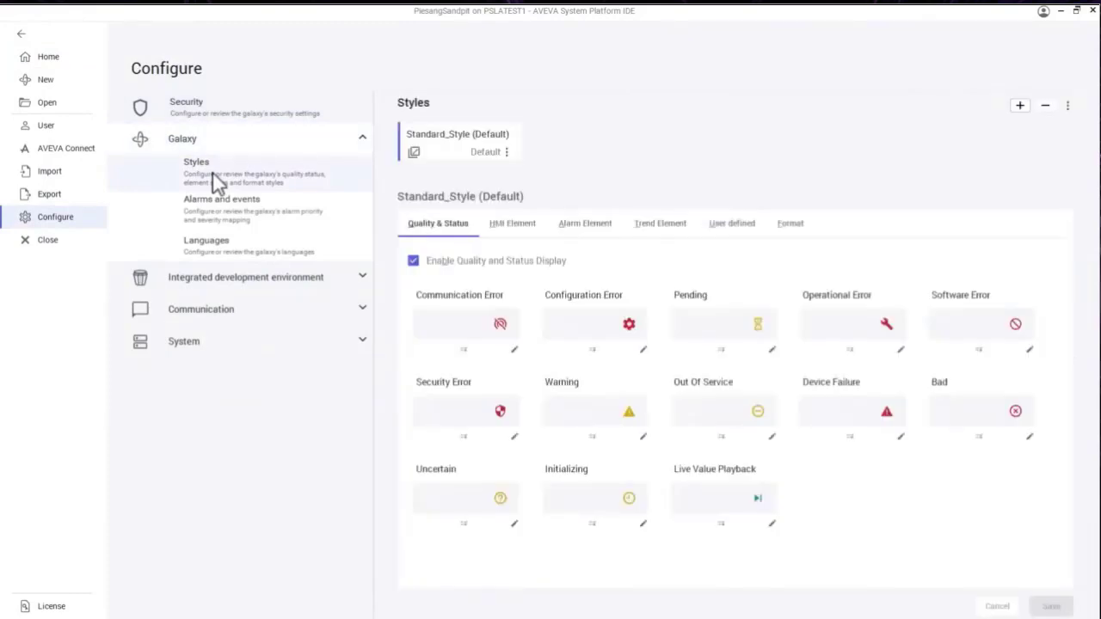